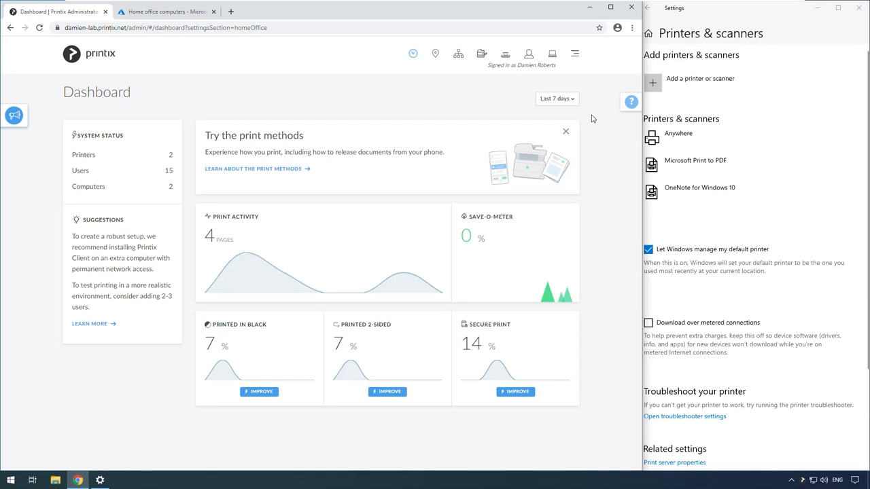
Open Authentication settings, check the Azure group Home office computers, and return to Printix
left_click(574, 53)
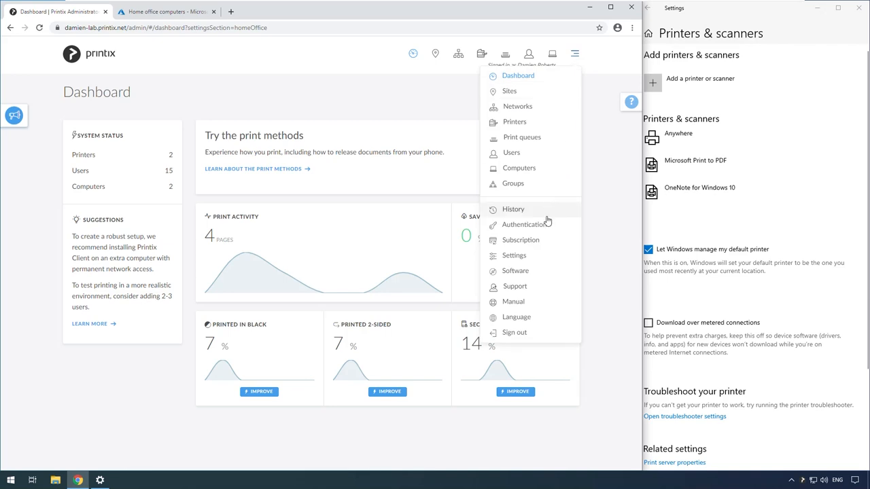
left_click(524, 225)
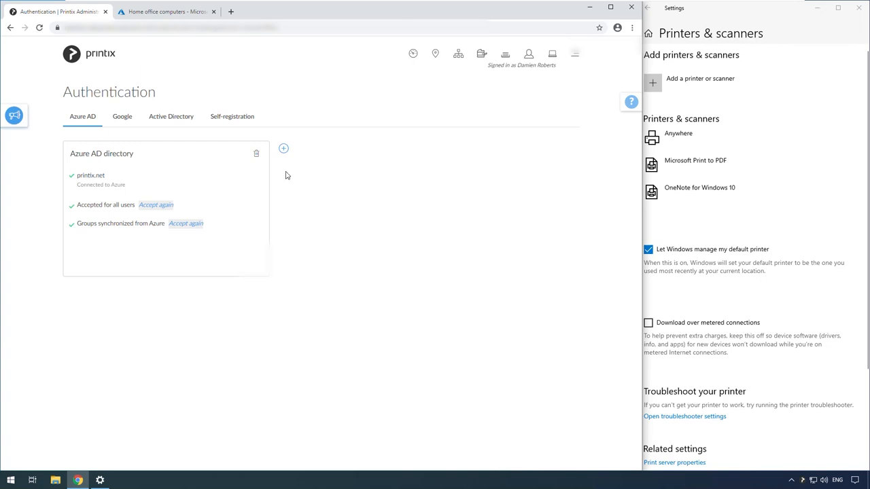
left_click(163, 11)
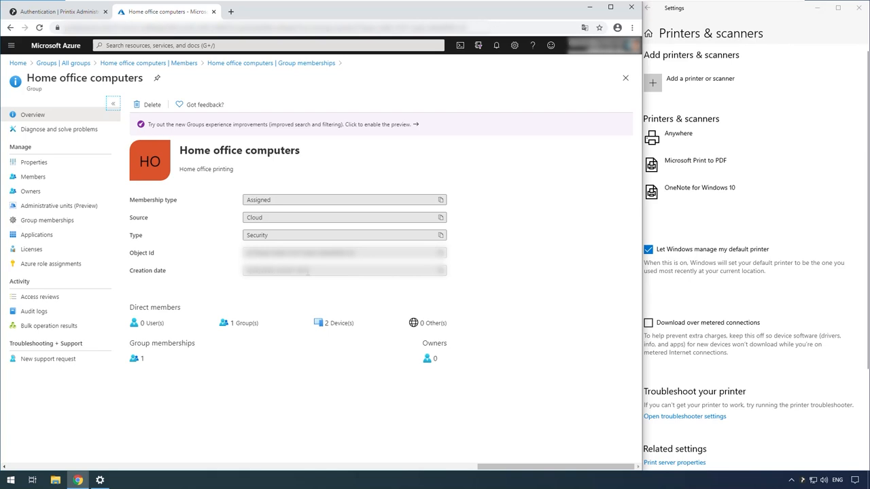
left_click(58, 12)
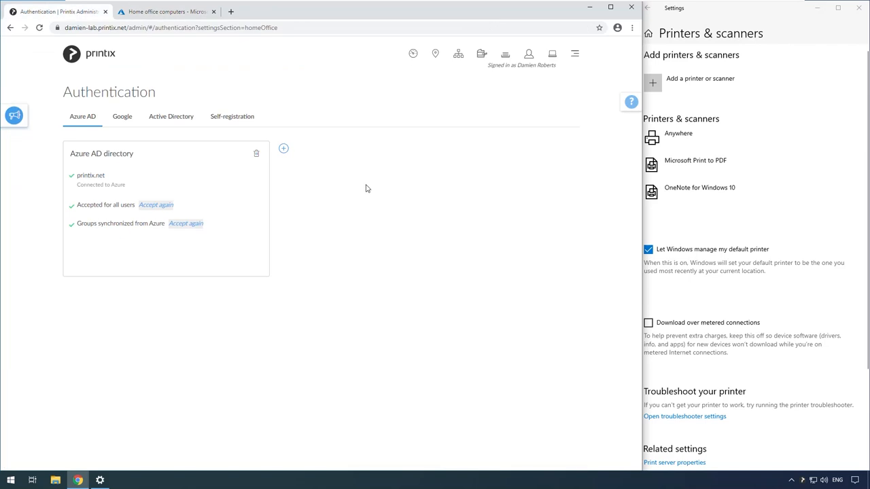
left_click(575, 54)
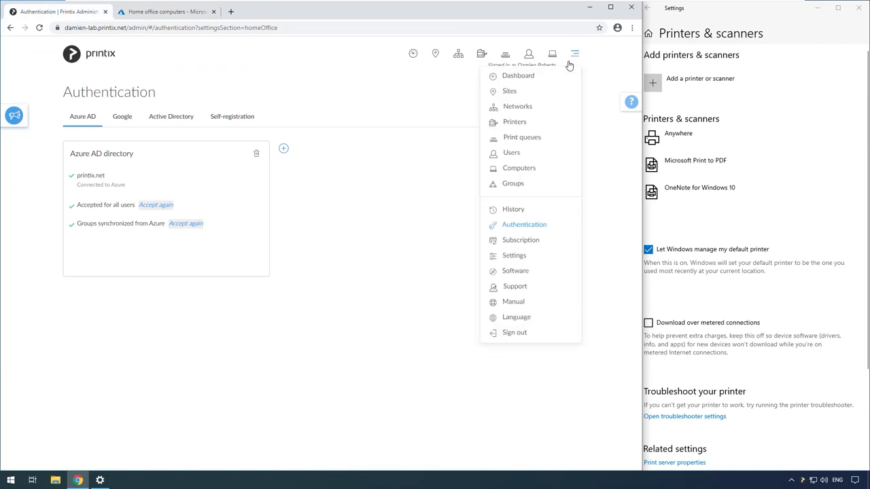
In Home office settings, search 'hom' and save Home office computers as a home office group
left_click(514, 255)
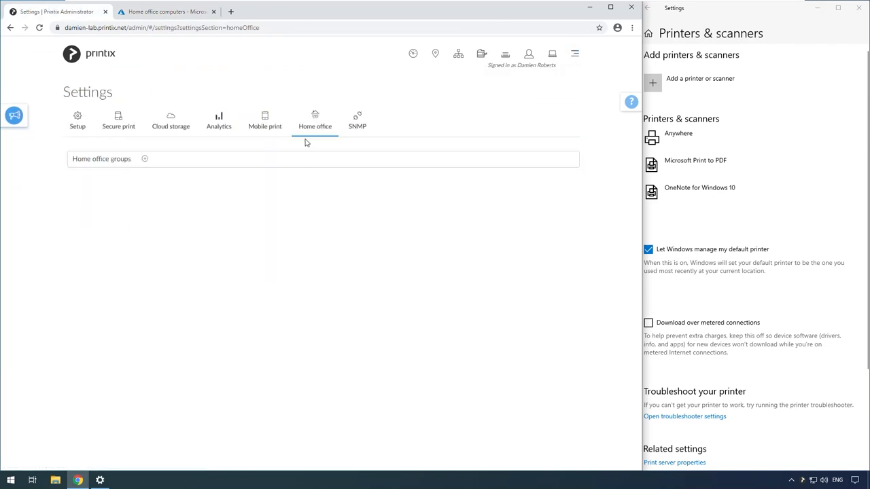
mouse_move(144, 159)
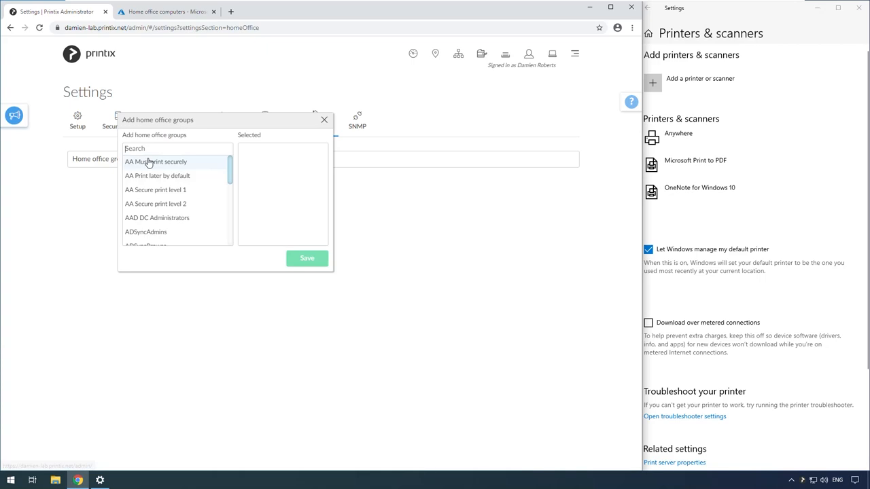
type("home")
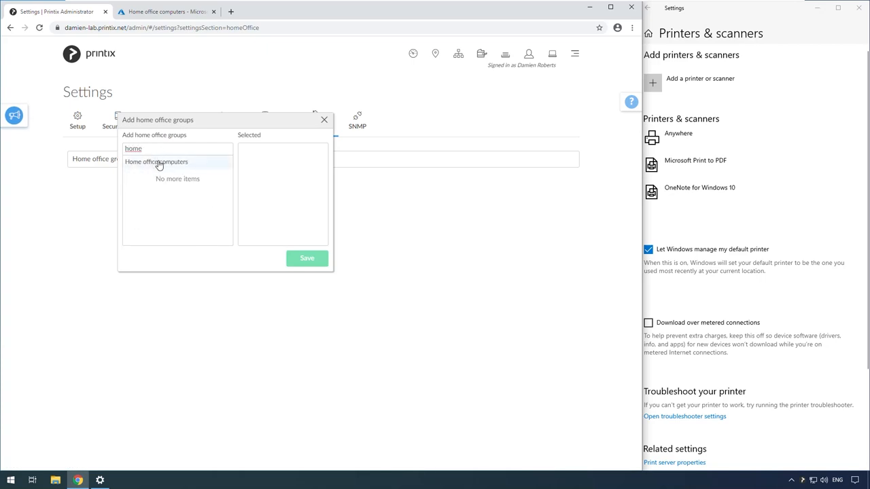
left_click(156, 162)
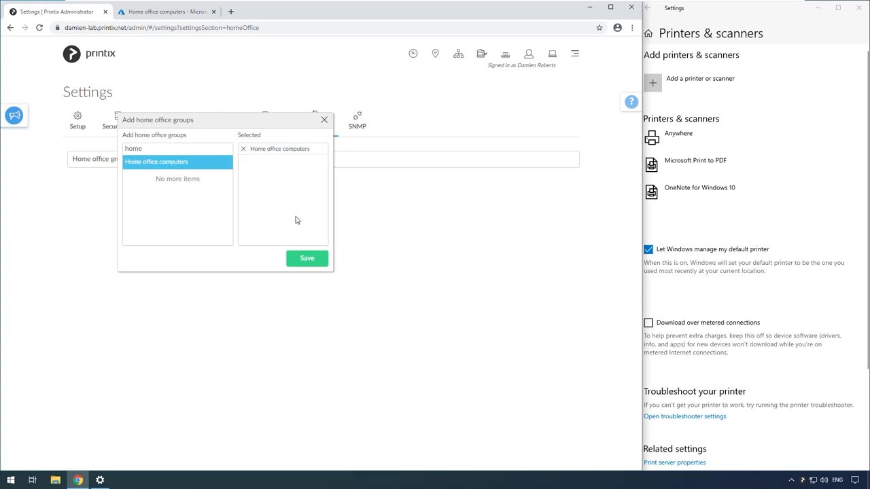
left_click(307, 259)
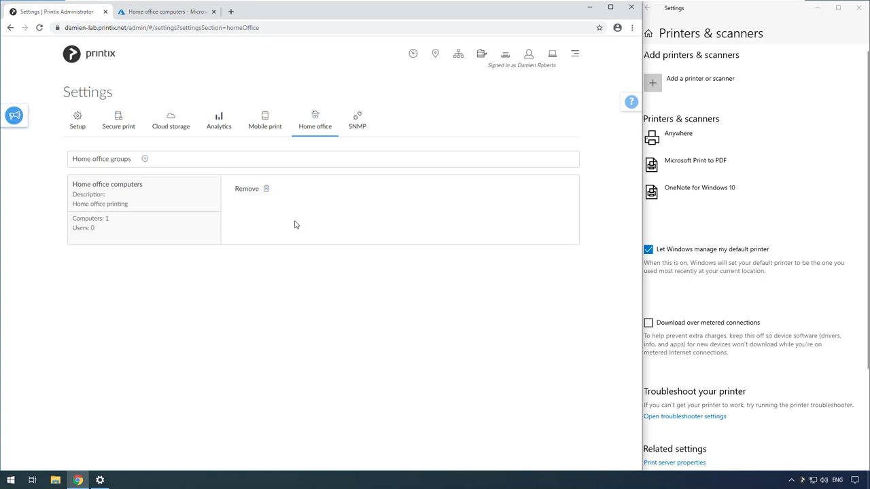
mouse_move(416, 144)
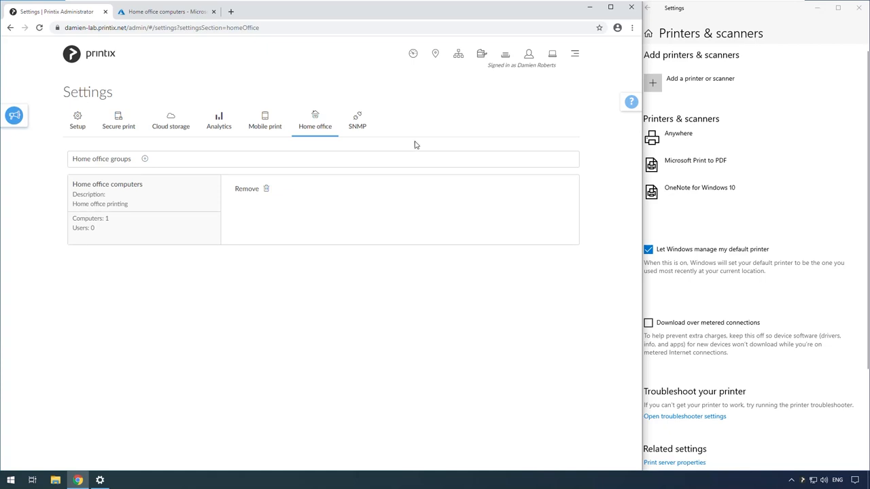
mouse_move(445, 94)
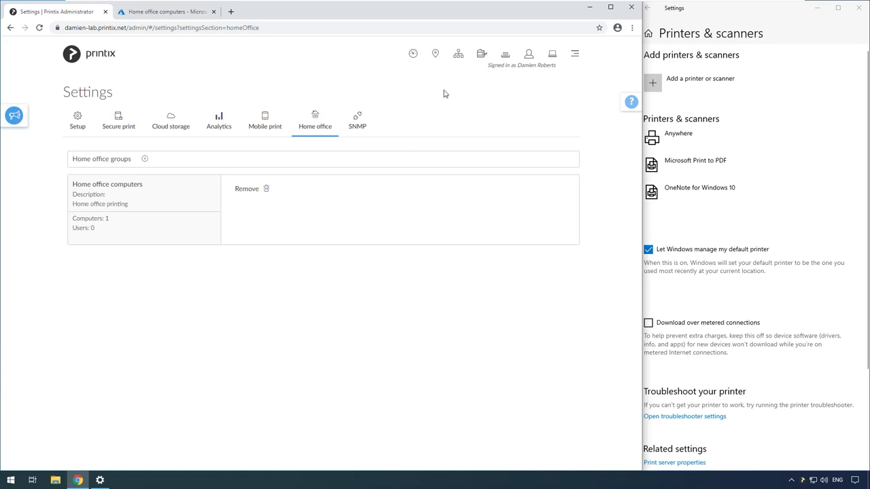
View the Networks overview, then the Computers list showing R2D2 online on Printix WiFi
left_click(458, 54)
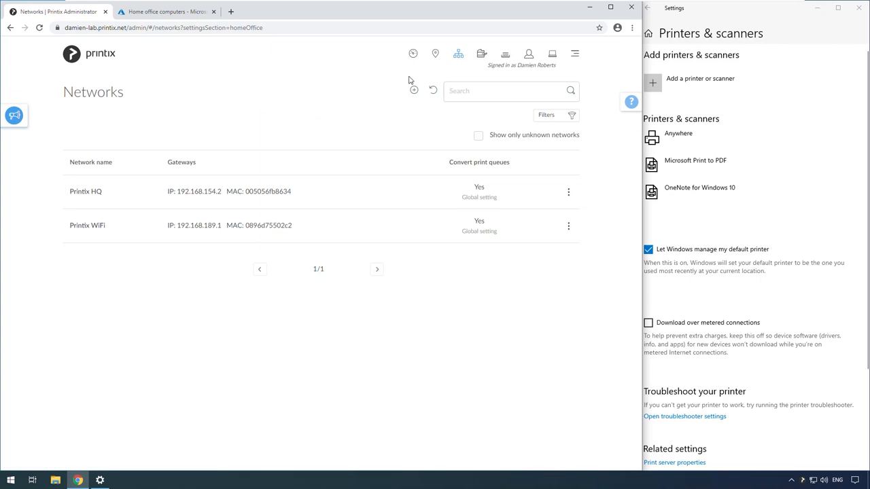
mouse_move(85, 191)
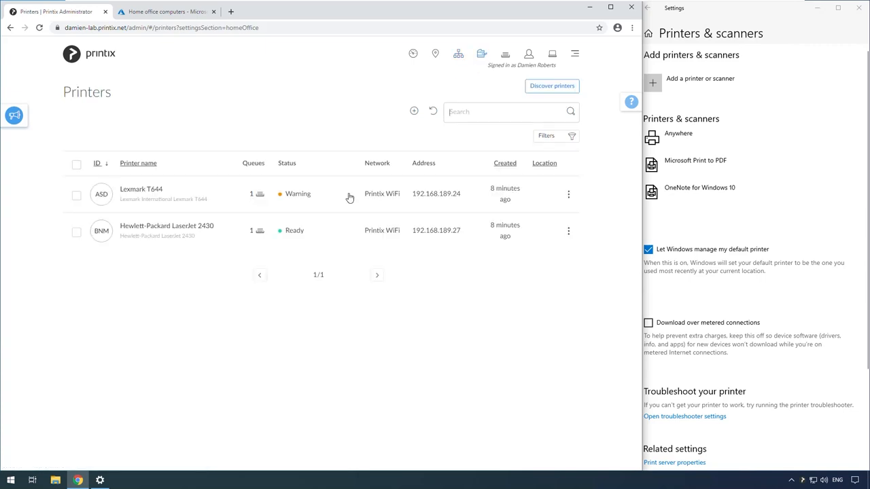
mouse_move(259, 231)
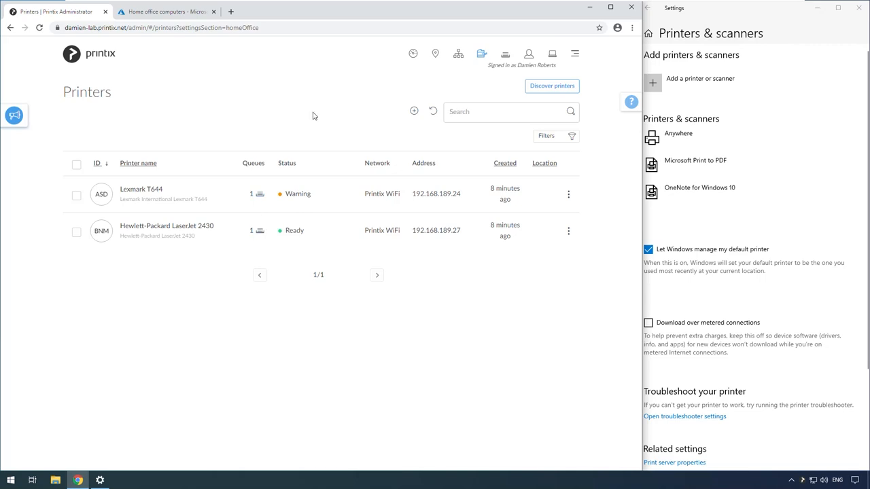
left_click(553, 54)
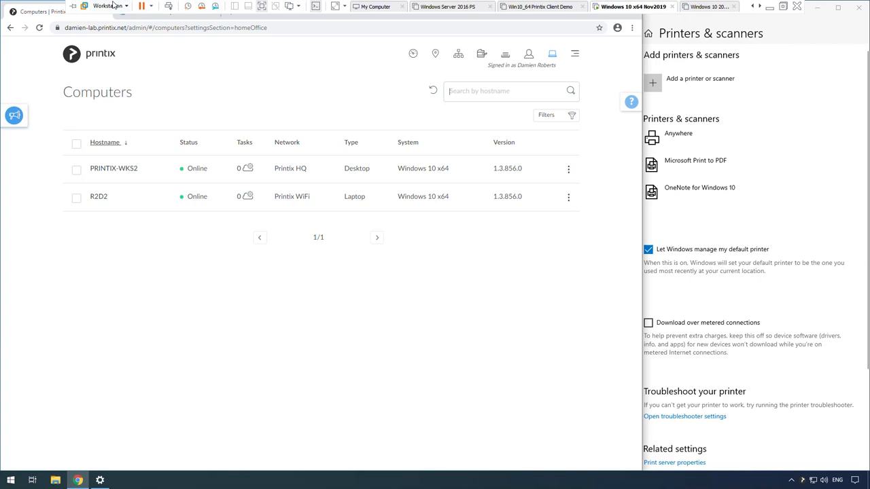
Change the VM's Network Adapter connection from NAT to Bridged in VM Settings
left_click(108, 5)
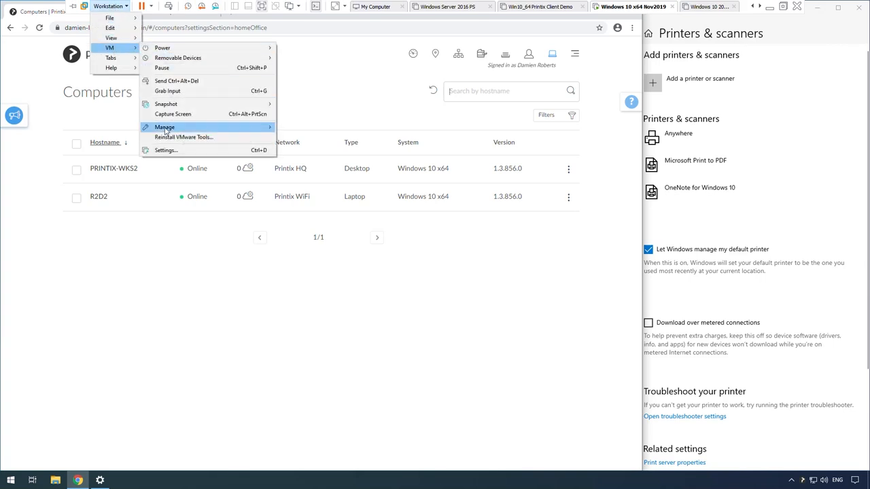
left_click(165, 150)
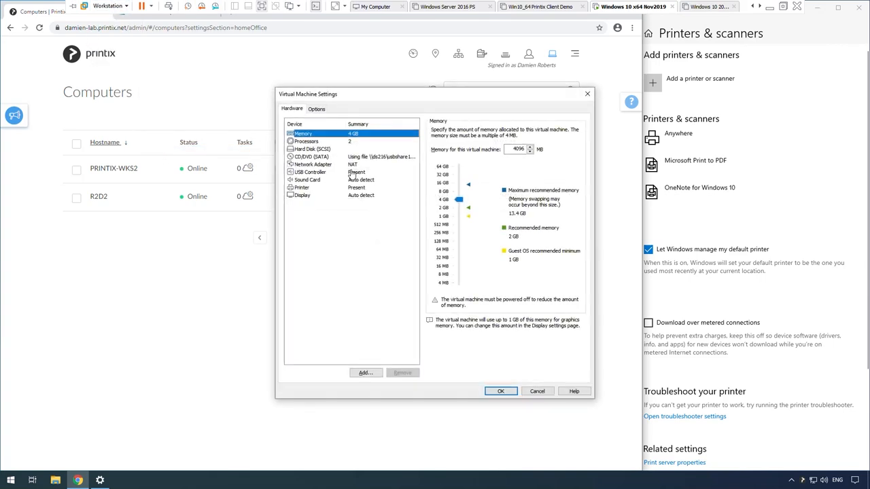
left_click(312, 164)
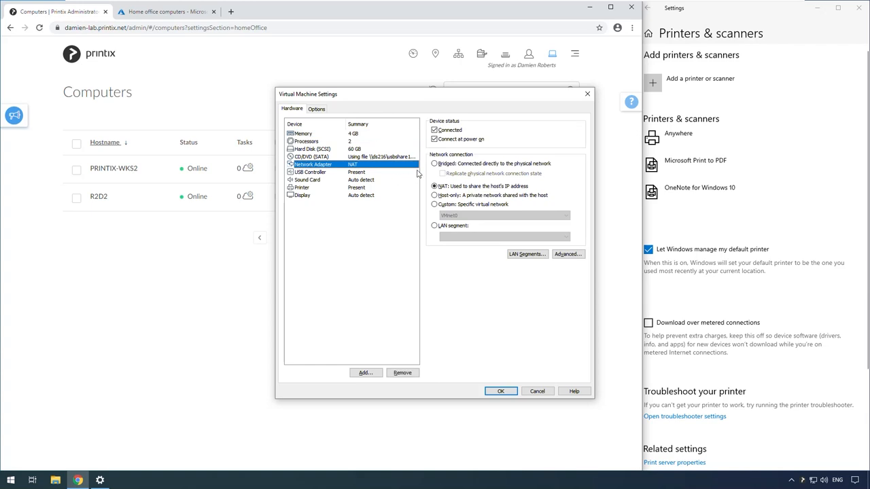
left_click(435, 163)
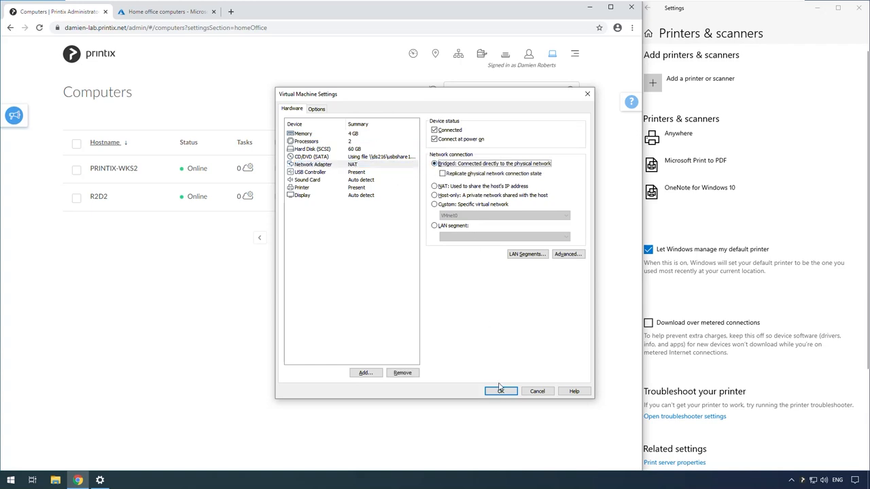
left_click(501, 391)
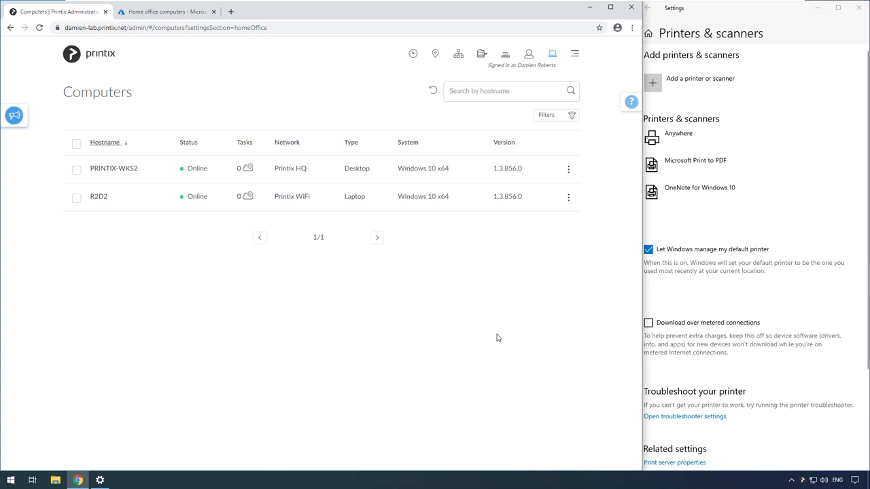
mouse_move(501, 319)
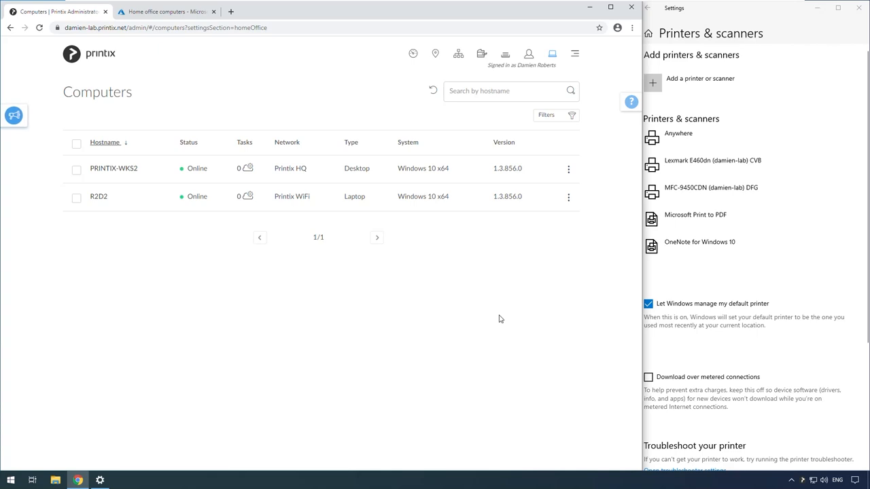
mouse_move(691, 168)
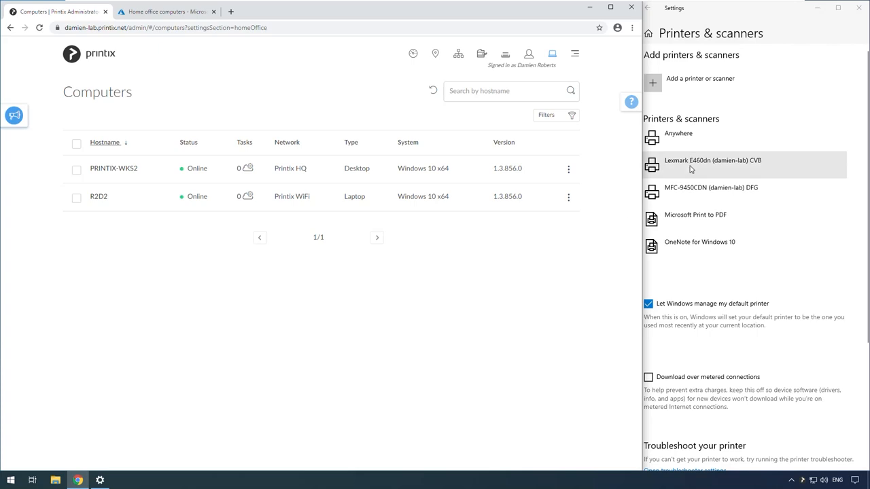
mouse_move(709, 169)
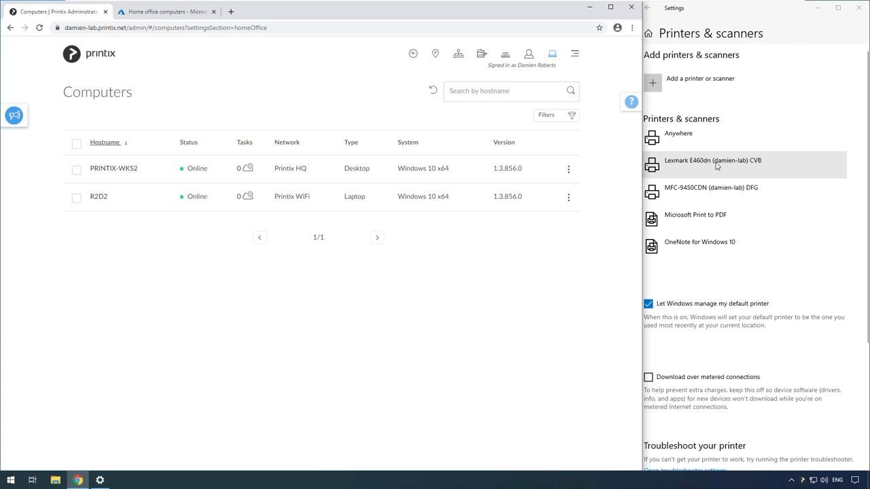
mouse_move(739, 164)
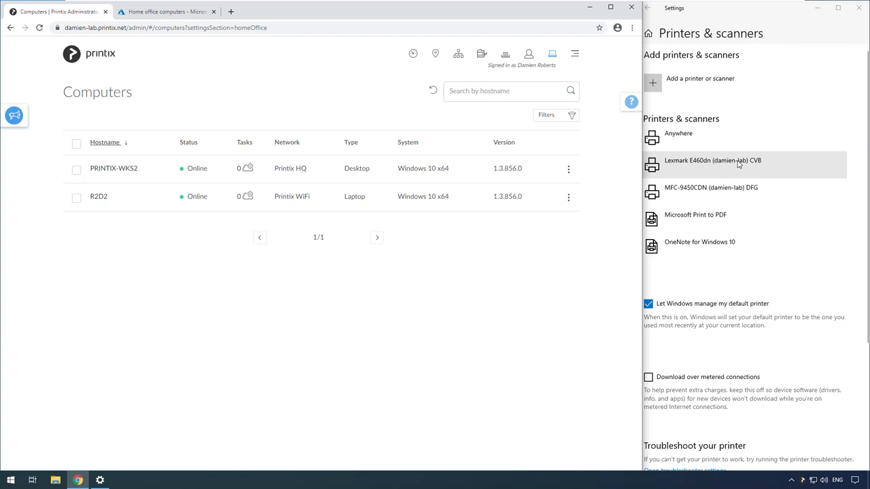
mouse_move(736, 165)
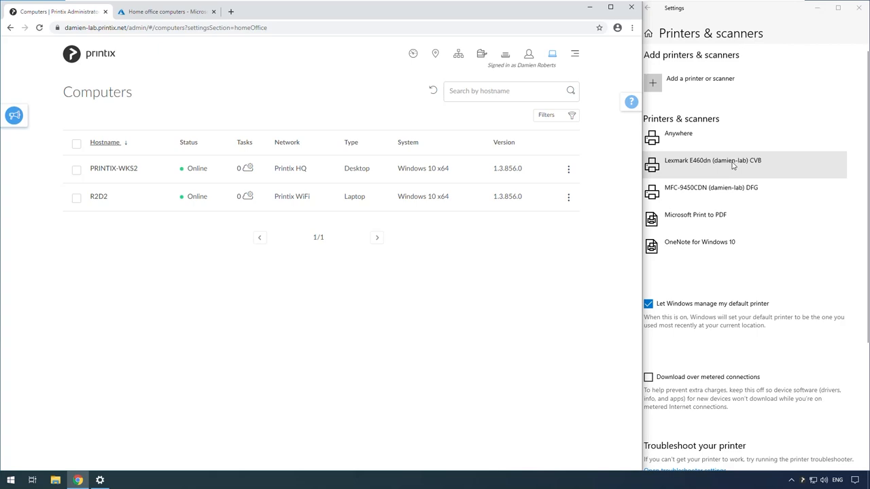
mouse_move(576, 240)
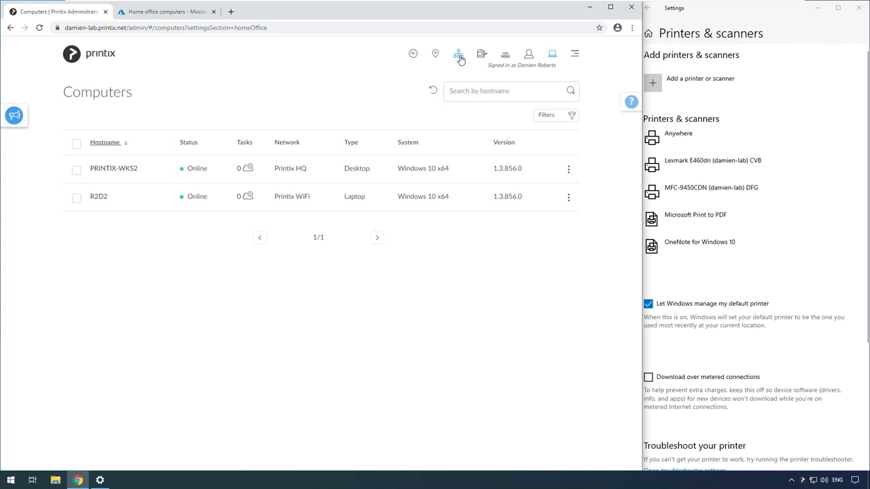
Filter the Networks list to the Home office network type, excluding Company networks
left_click(458, 53)
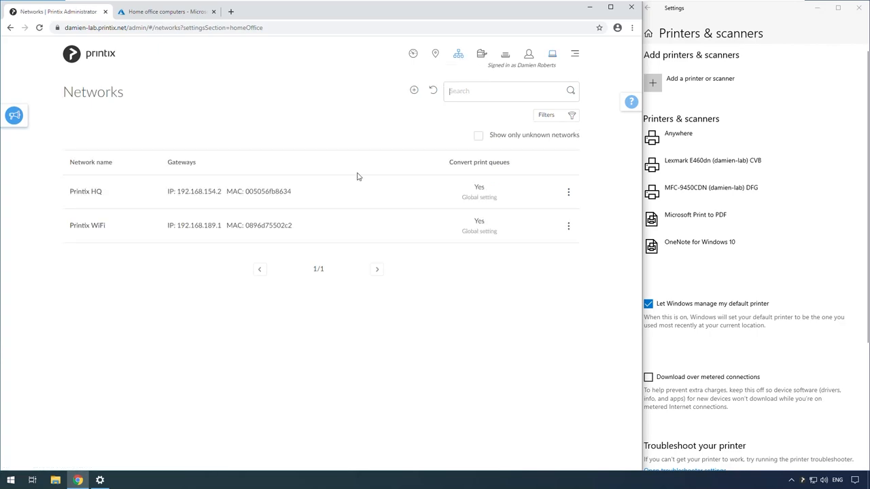
mouse_move(535, 136)
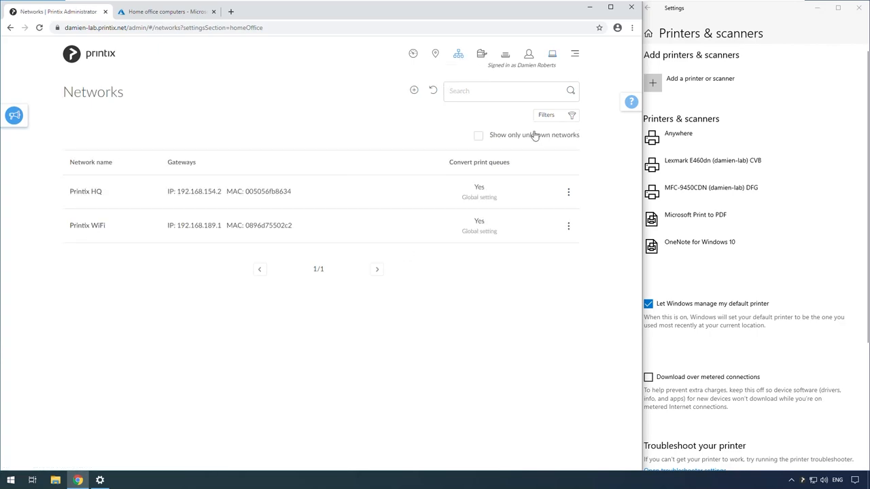
left_click(572, 115)
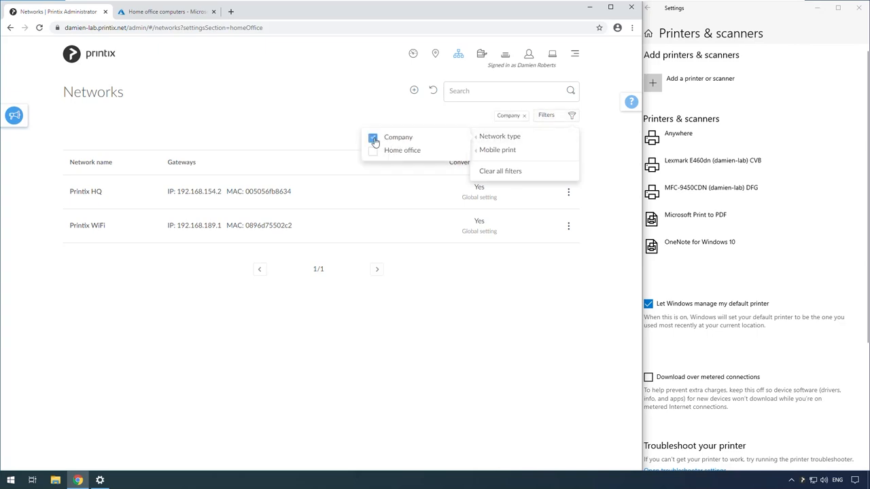
left_click(373, 151)
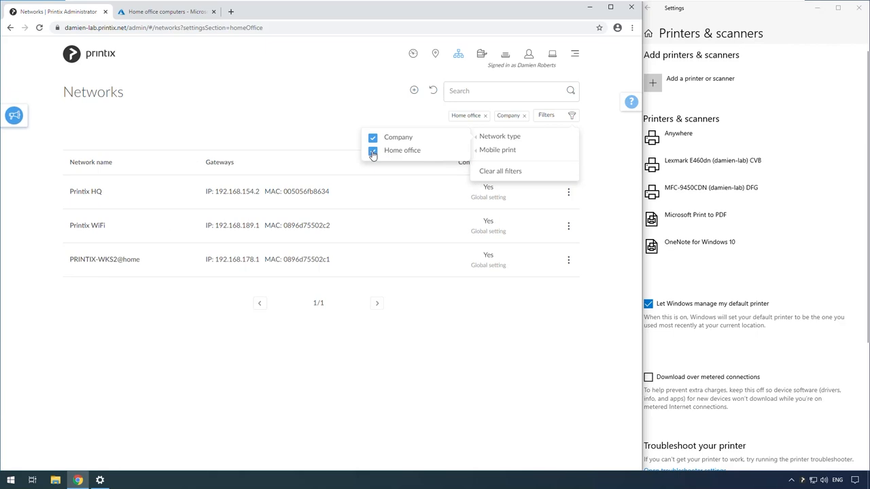
left_click(374, 150)
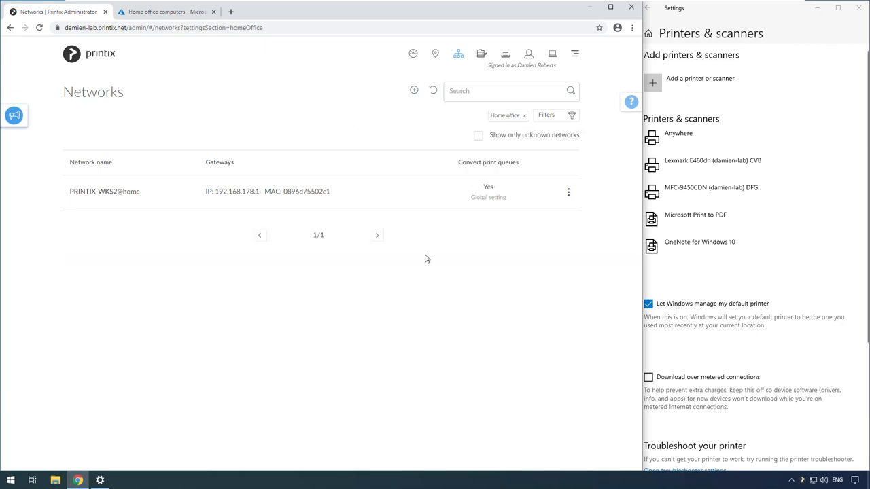
mouse_move(73, 207)
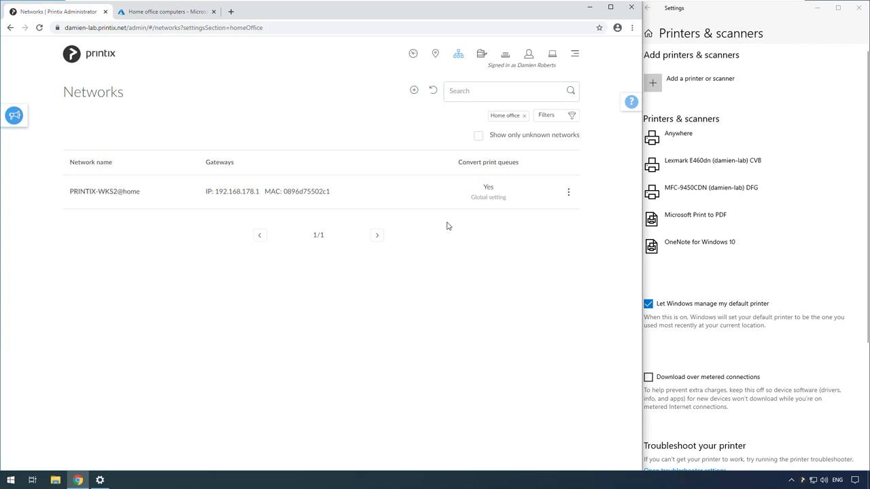
mouse_move(481, 54)
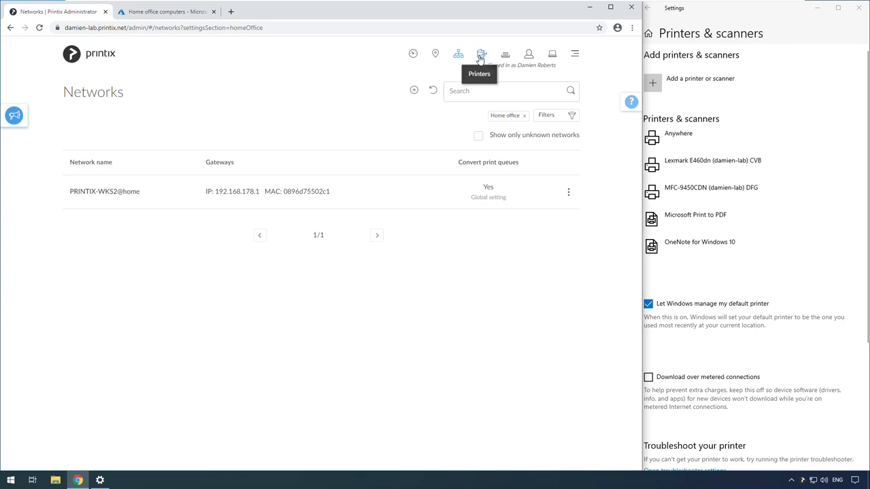
Filter Printers by Home office network type to show Lexmark E460dn and MFC-9450CDN
left_click(481, 54)
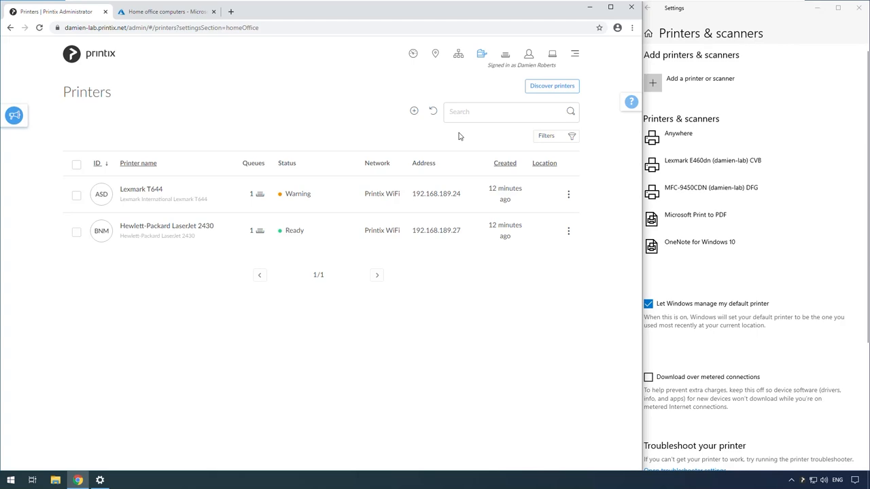
left_click(555, 136)
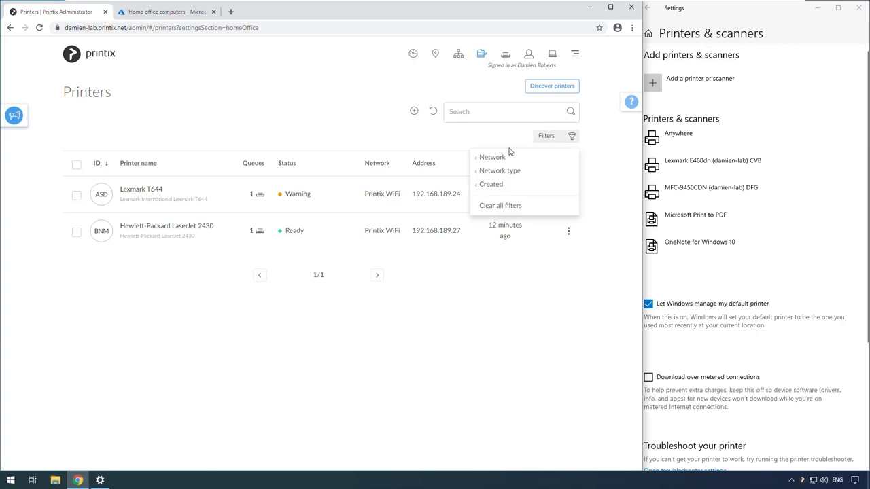
left_click(500, 171)
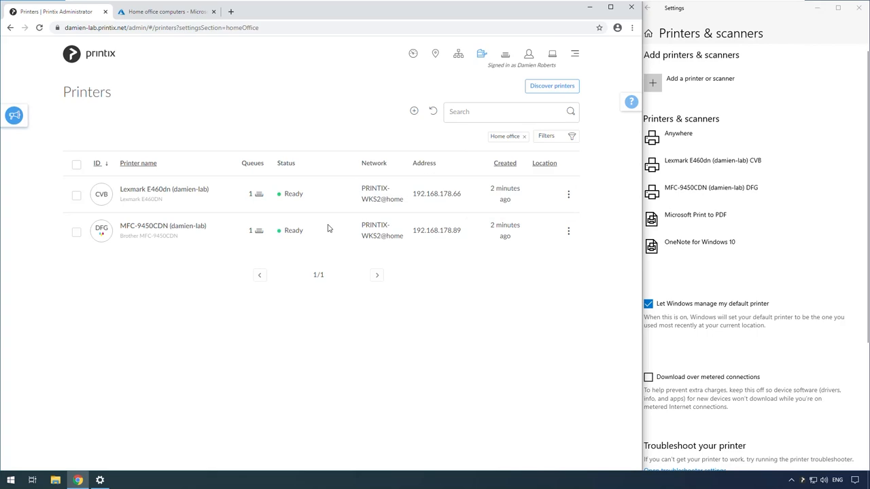
mouse_move(261, 203)
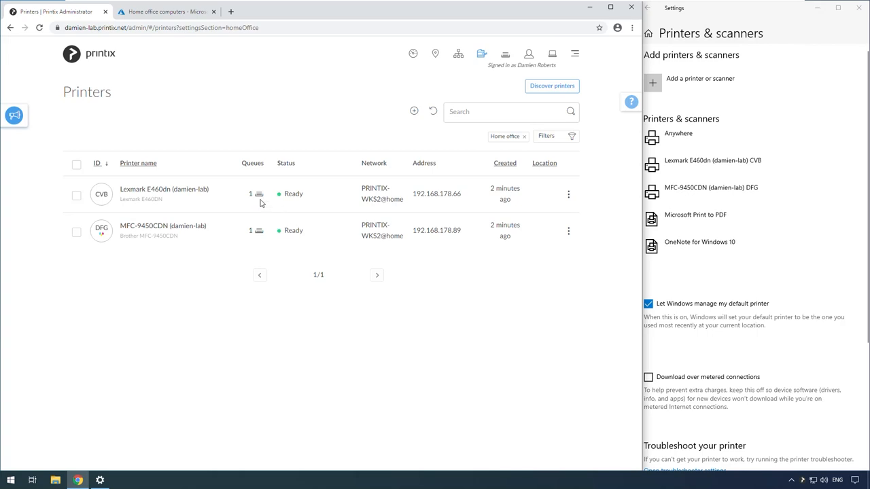
Open the Lexmark E460dn (damien-lab) queue's Drivers tab showing Lexmark Universal v2 XL
left_click(259, 194)
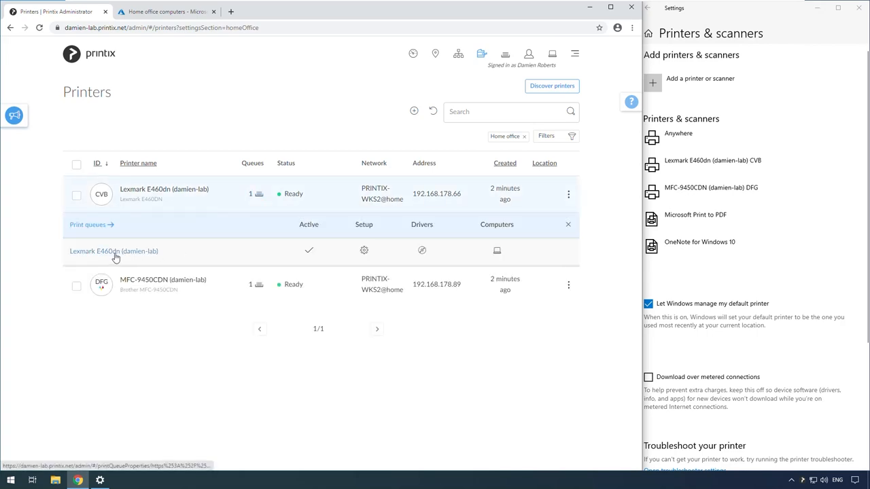
left_click(114, 251)
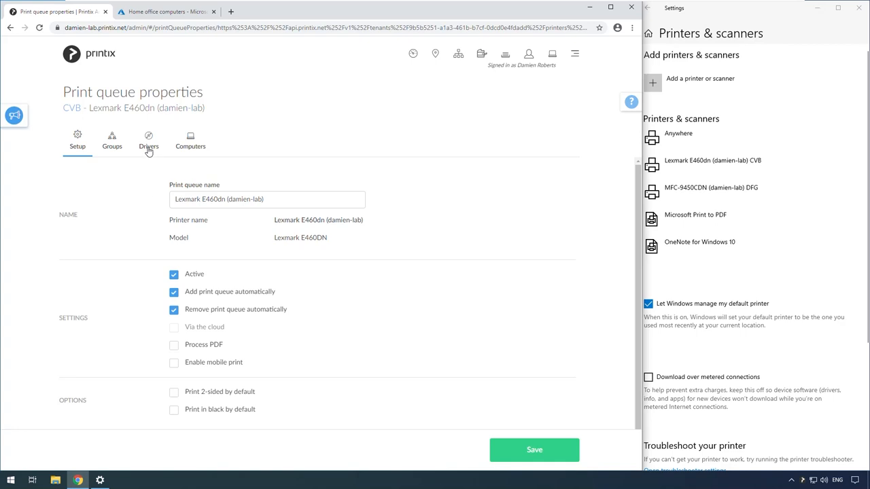
left_click(149, 140)
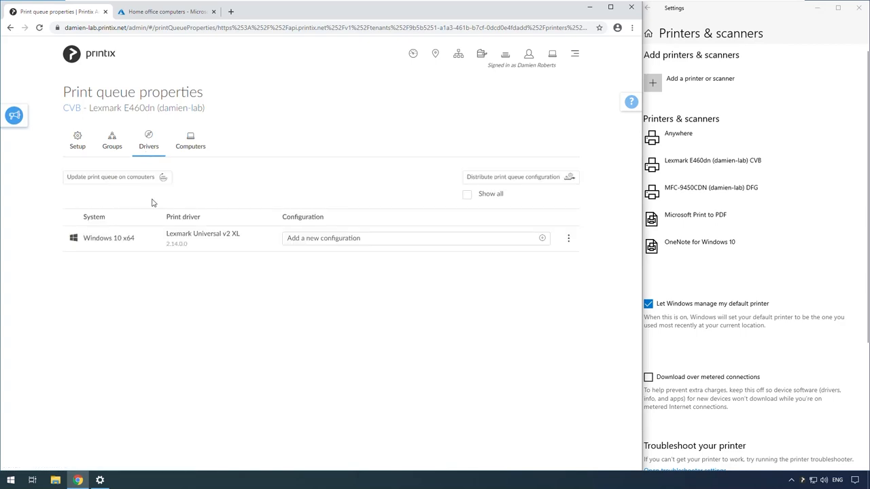
mouse_move(148, 141)
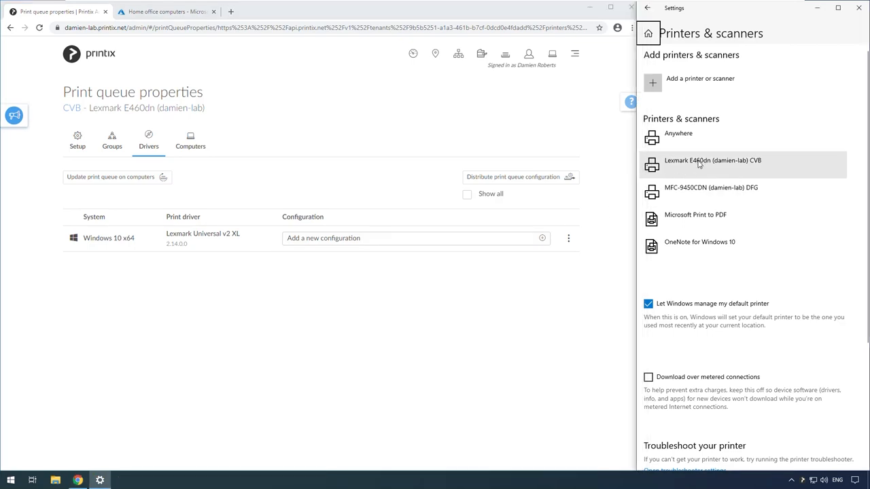
left_click(713, 165)
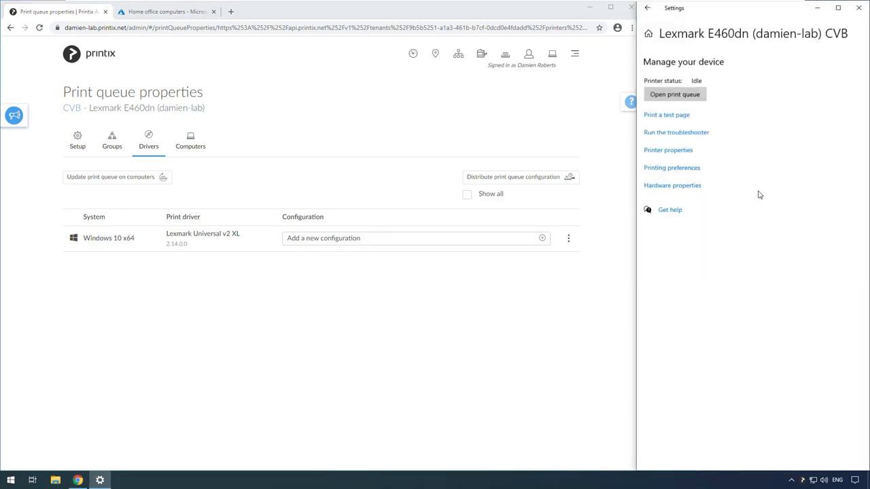
left_click(667, 149)
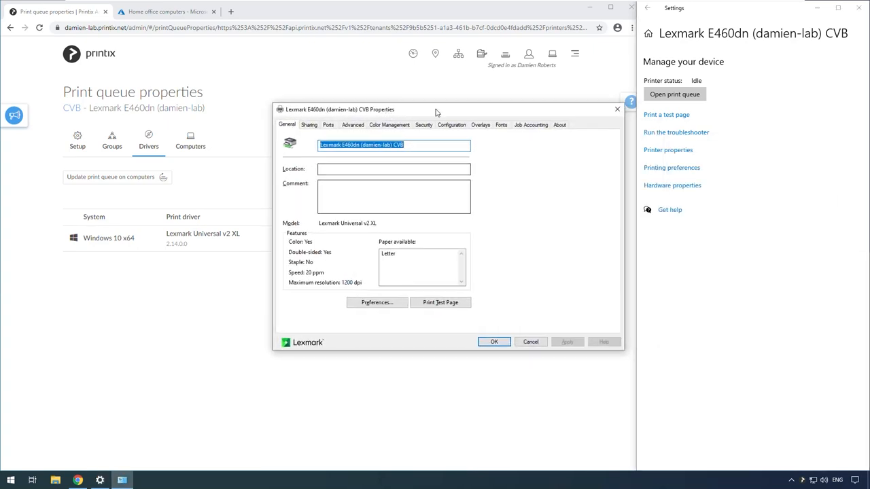
mouse_move(418, 346)
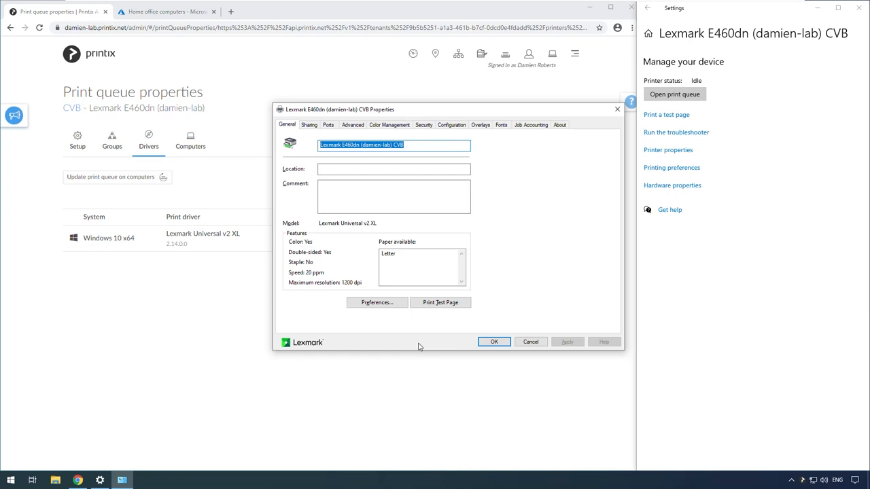
mouse_move(427, 347)
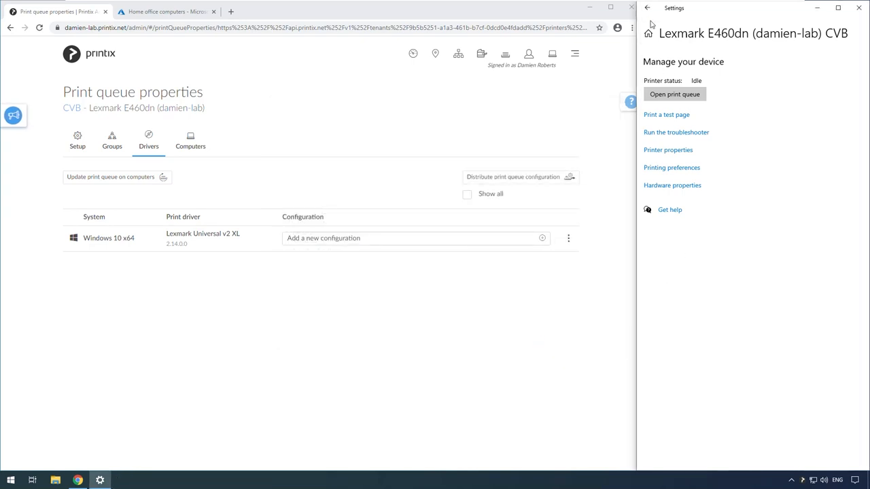
left_click(646, 10)
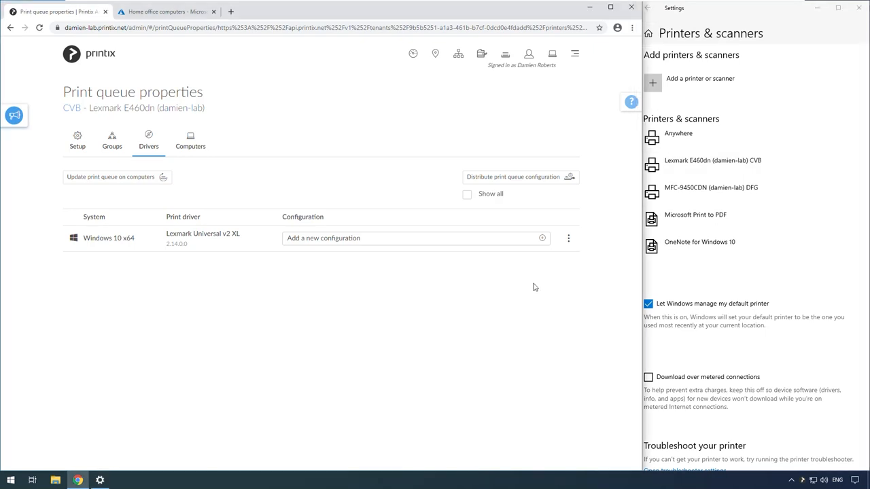
left_click(11, 480)
type("word")
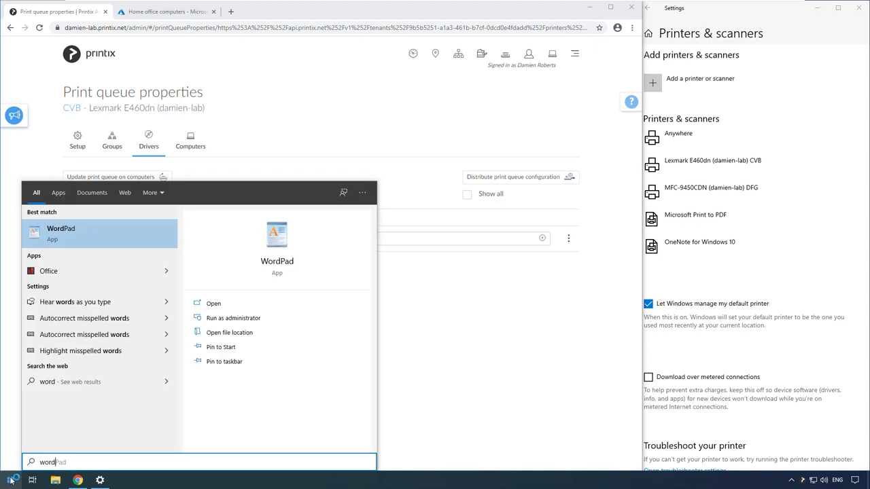
Launch WordPad, type 'Test', and print it to Lexmark E460dn (damien-lab) CVB
left_click(61, 232)
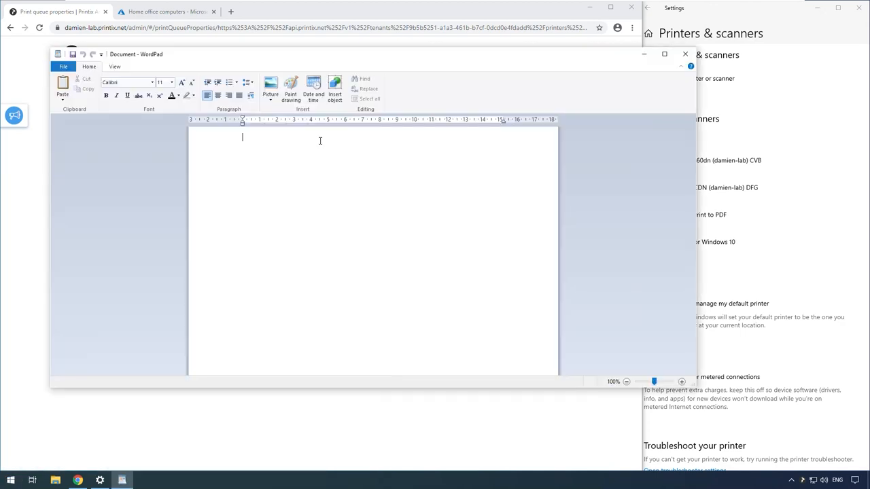
type("Test")
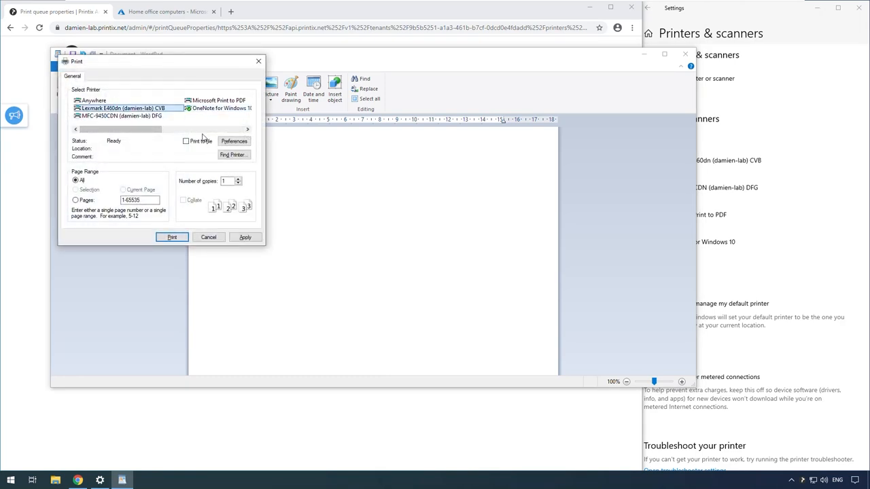
left_click(234, 141)
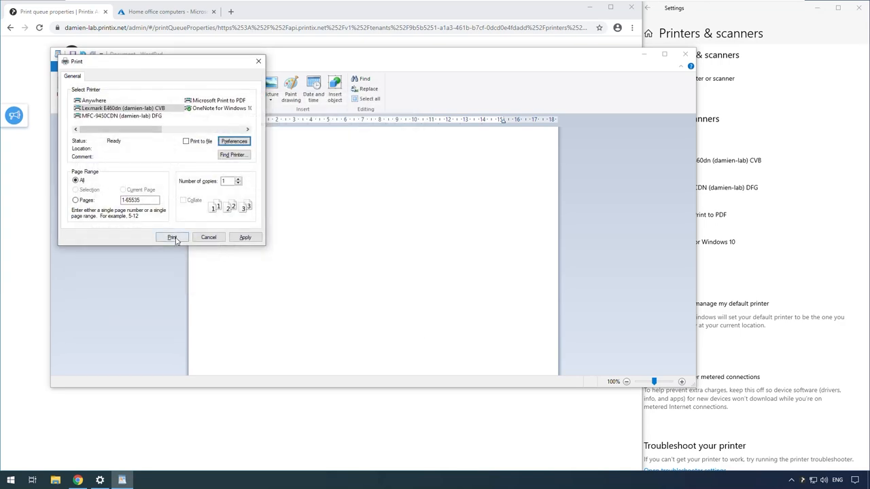
left_click(172, 237)
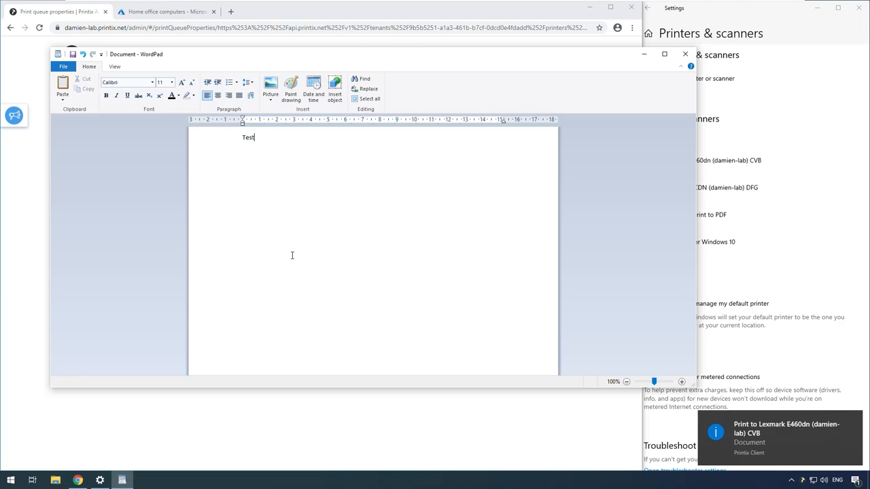
mouse_move(361, 244)
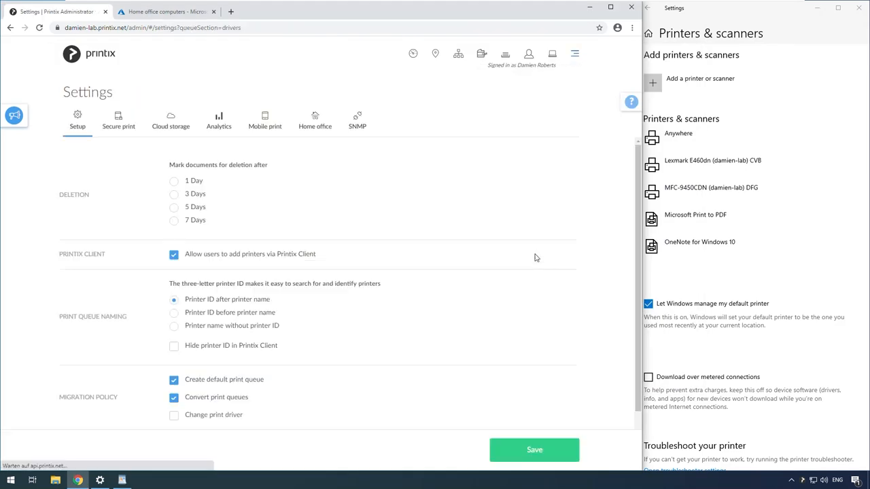
View Home office settings, then open the CVB Lexmark E460dn queue's properties from Print queues
left_click(315, 119)
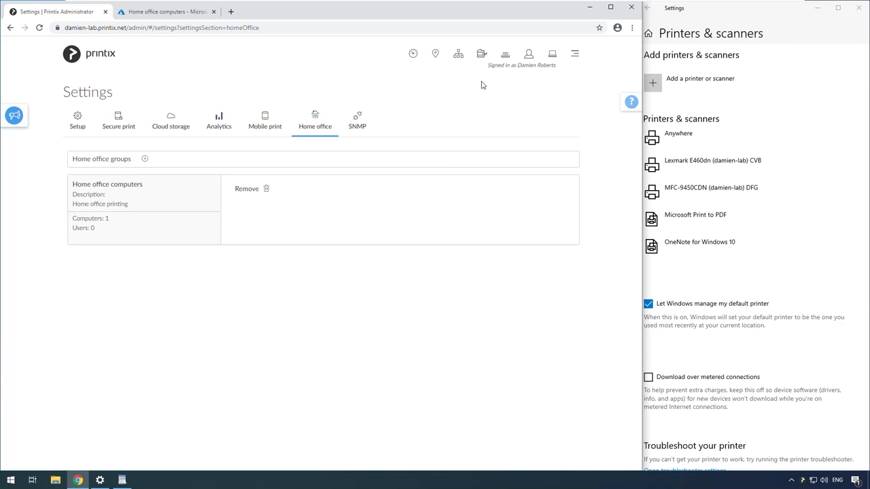
left_click(505, 53)
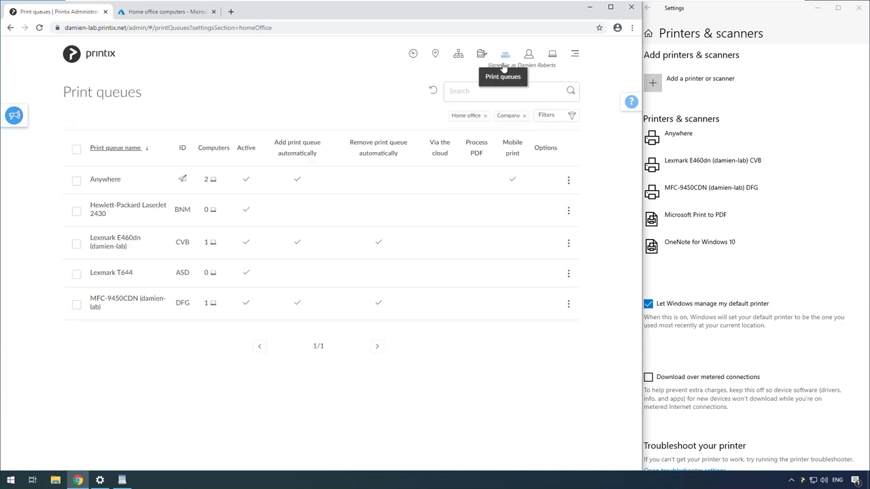
mouse_move(485, 114)
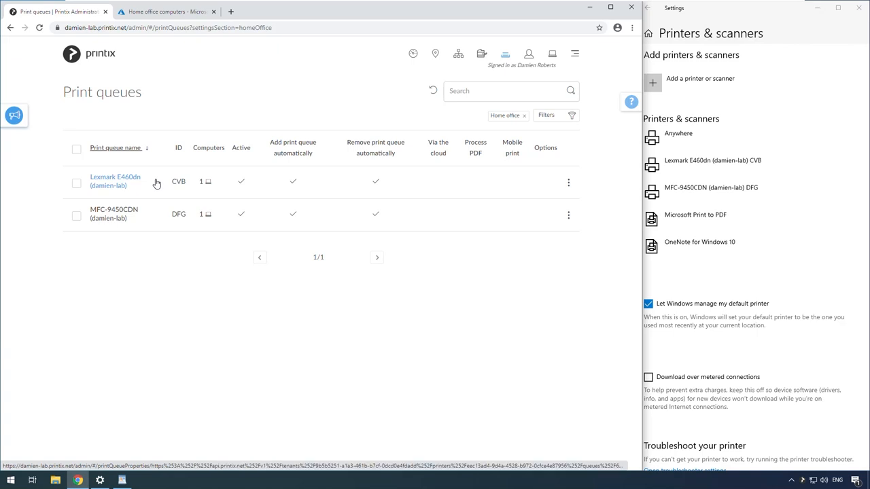
left_click(115, 181)
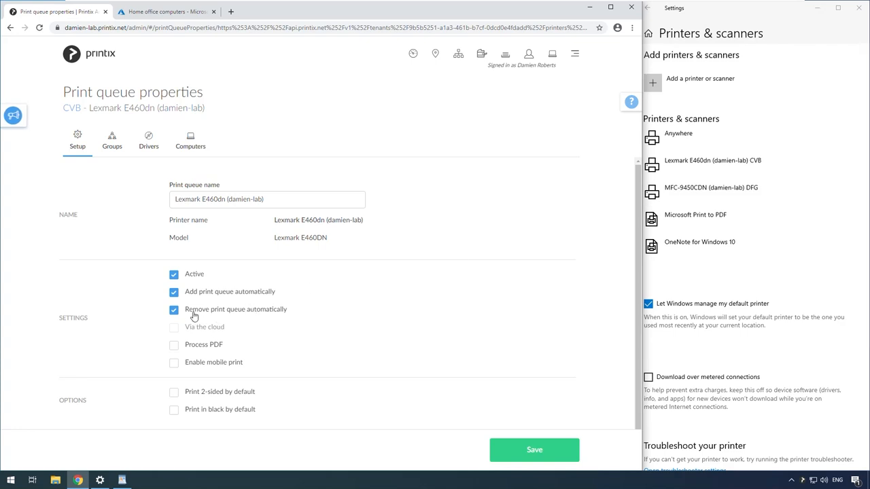
mouse_move(274, 318)
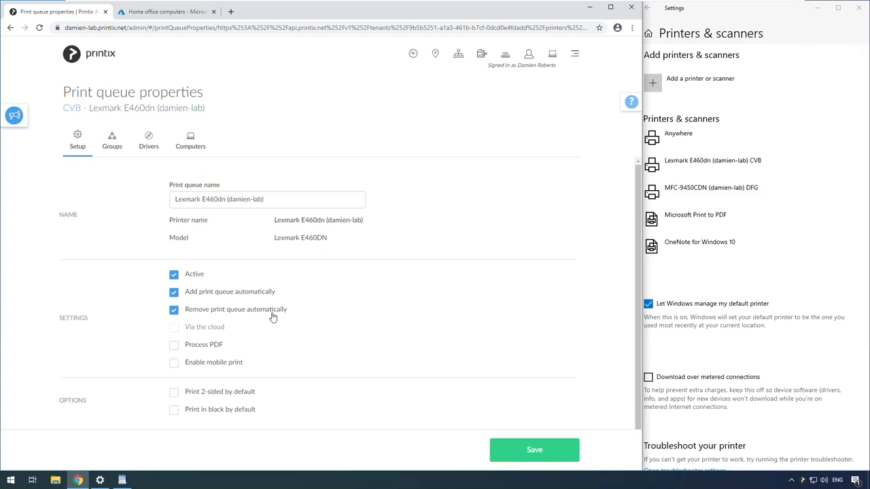
mouse_move(220, 263)
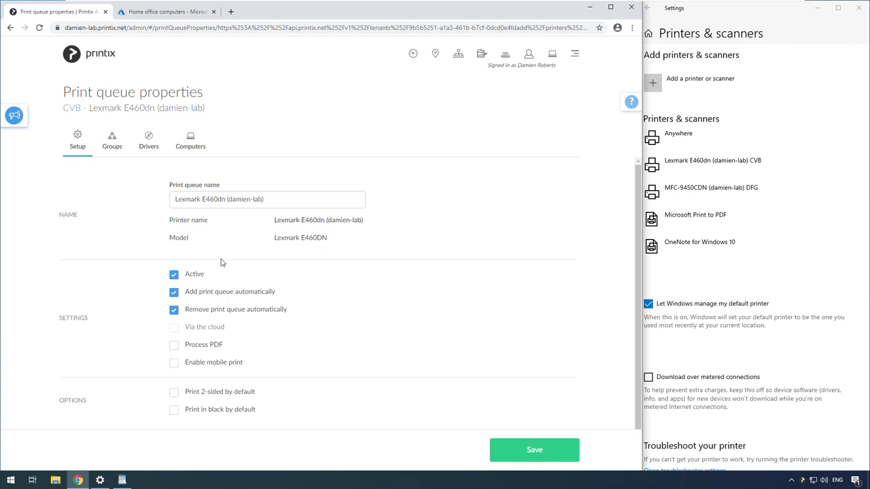
Show the queue's drivers, with Lexmark Universal v2 XL 2.14.0.0 as Windows 10 x64 default
left_click(148, 141)
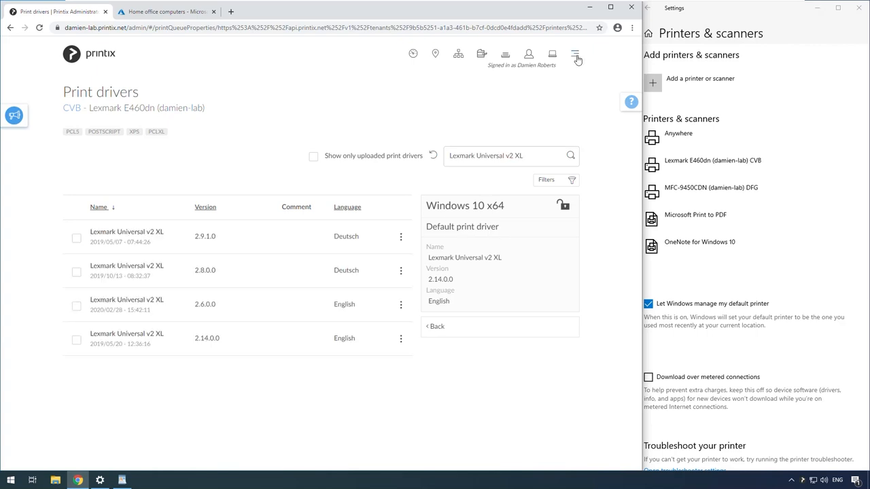
Show the Home office settings via Settings and open the home office printing help article
left_click(574, 53)
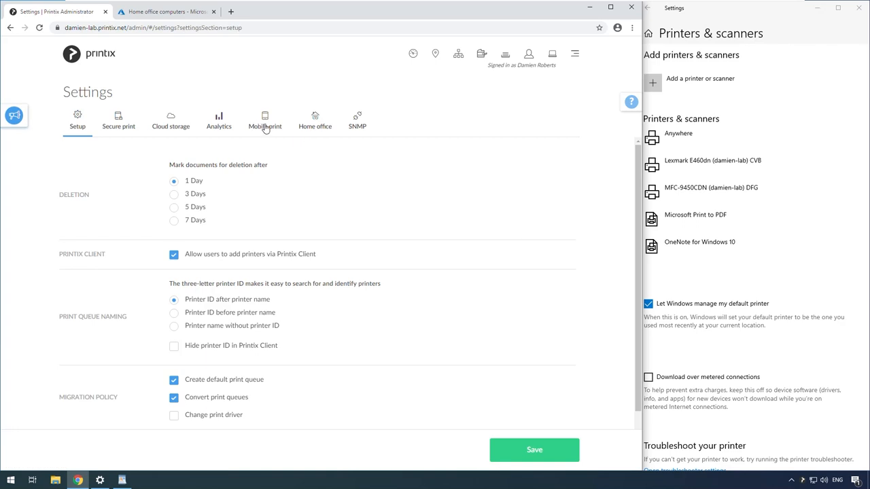
left_click(315, 121)
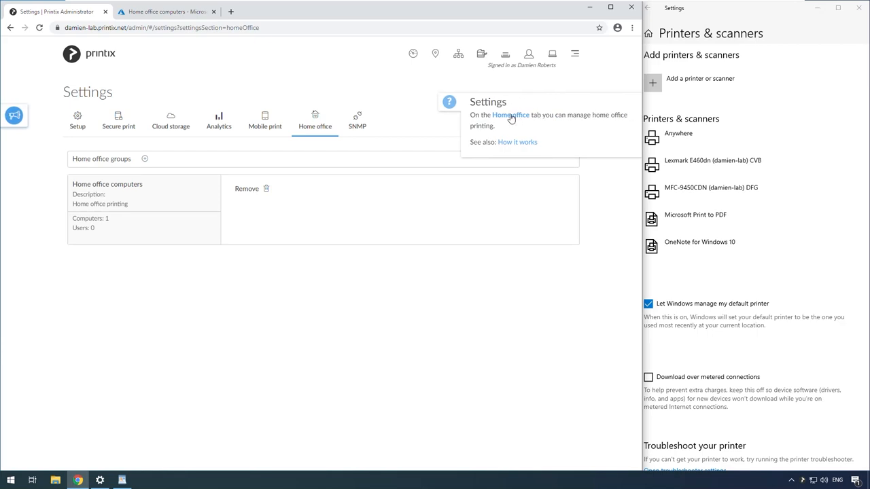
left_click(510, 114)
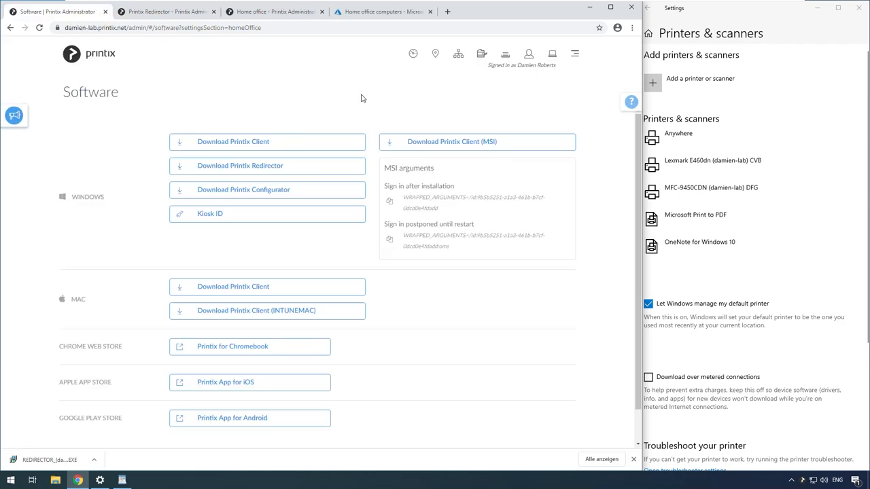
mouse_move(370, 92)
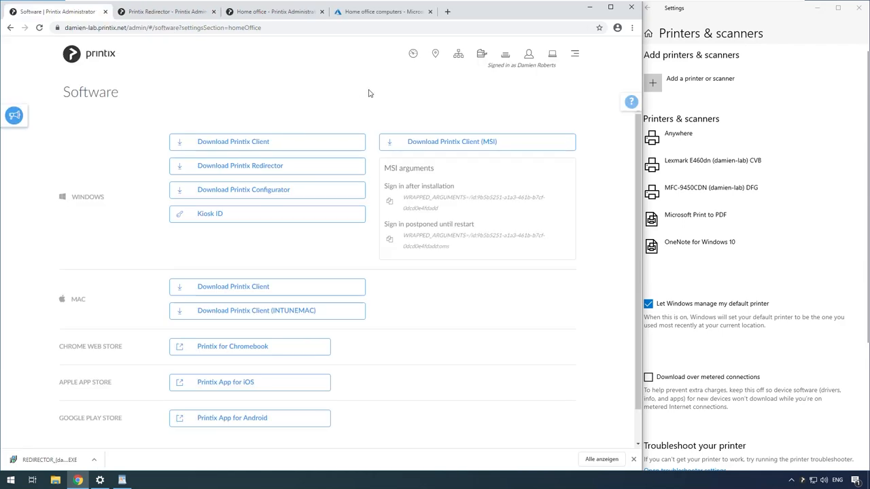
mouse_move(561, 292)
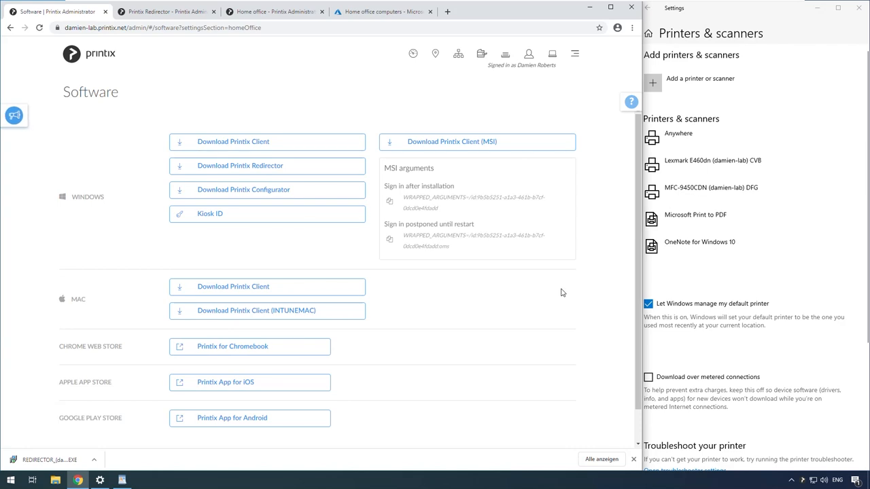
mouse_move(564, 291)
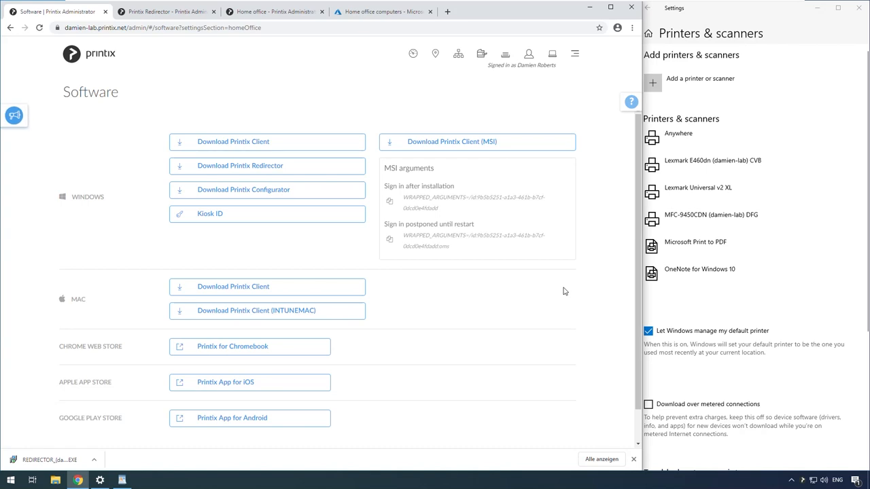
mouse_move(578, 280)
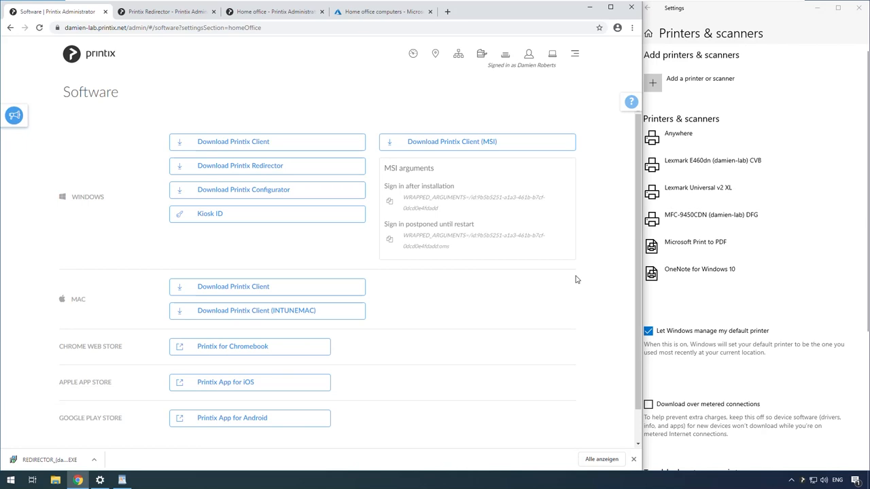
Wait for Lexmark Universal v2 XL to appear in Printers & scanners, then open the admin menu
left_click(575, 53)
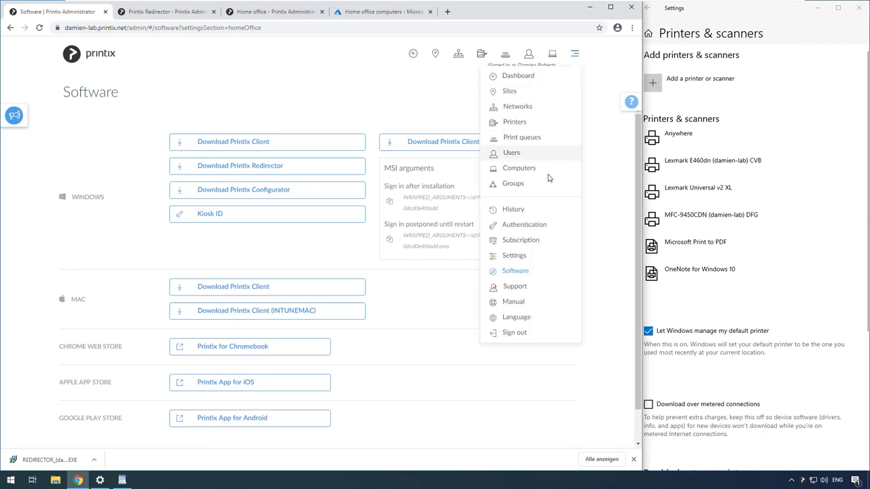
Return to Settings while the Lexmark E460dn and MFC-9450CDN queues are removed
left_click(514, 255)
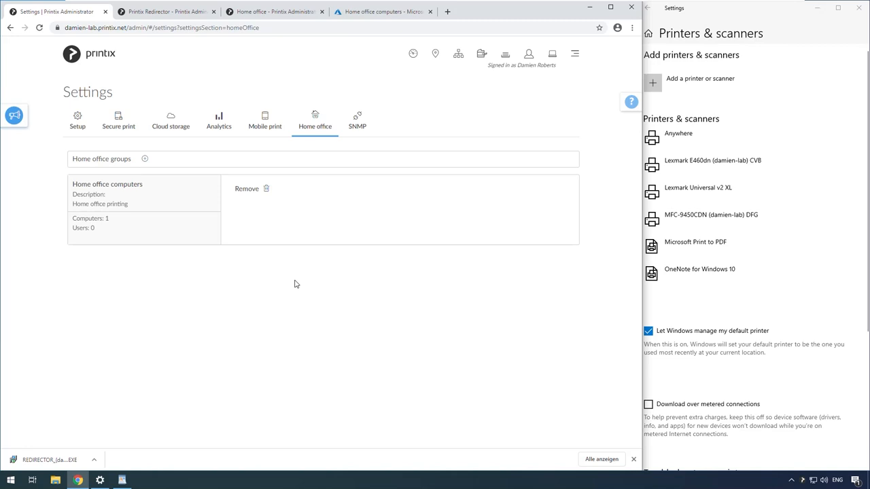
mouse_move(293, 266)
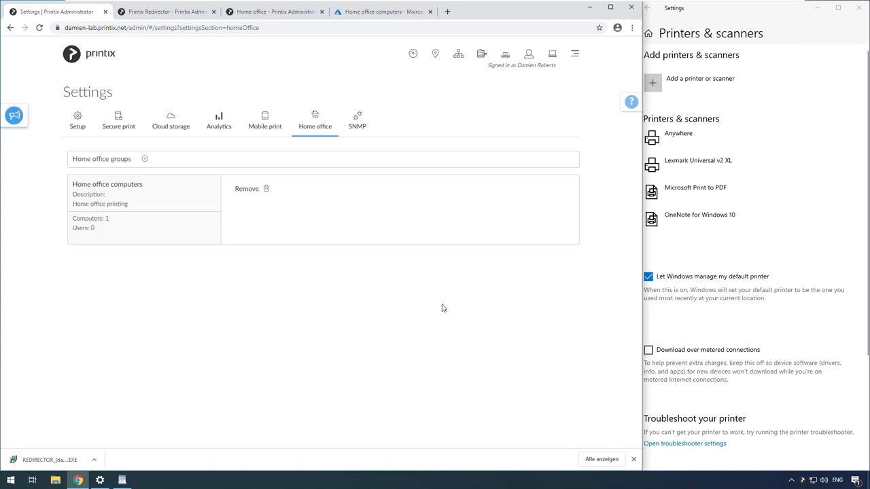
mouse_move(440, 292)
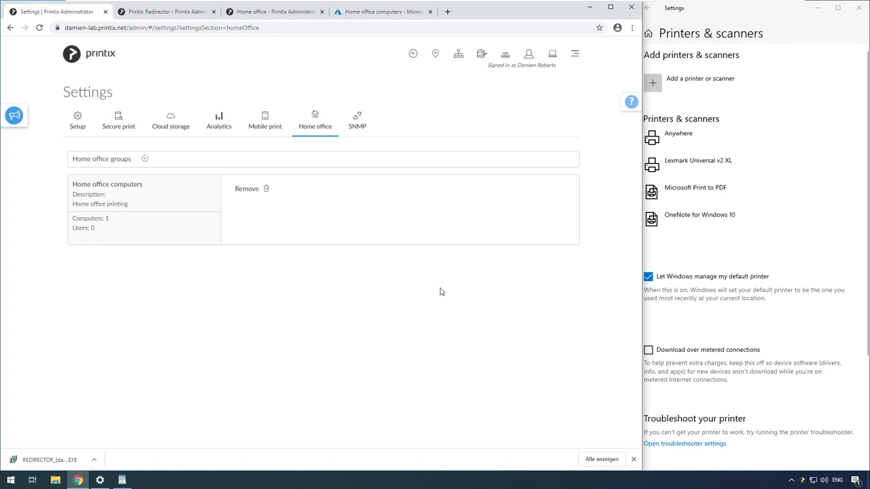